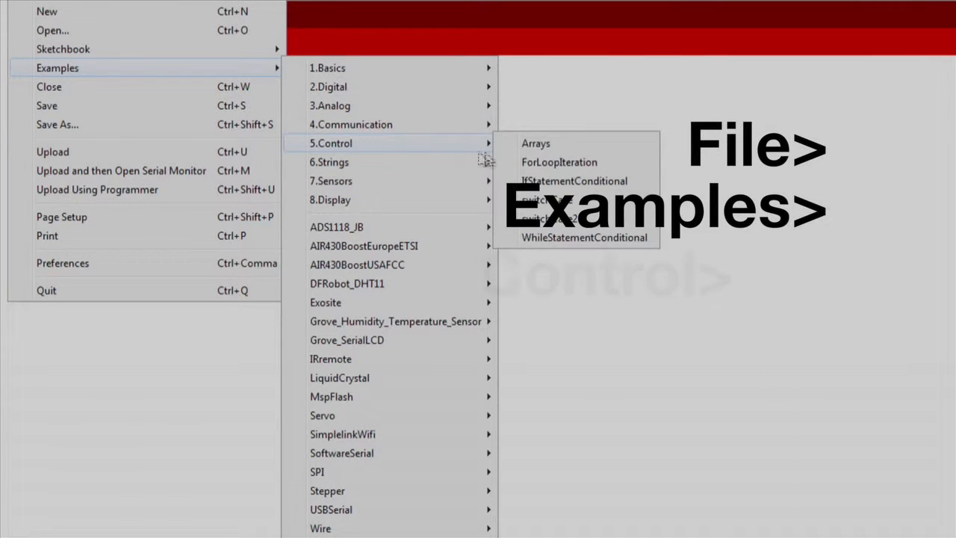
Load the Arrays example sketch from File > Examples > 5.Control.
click(535, 144)
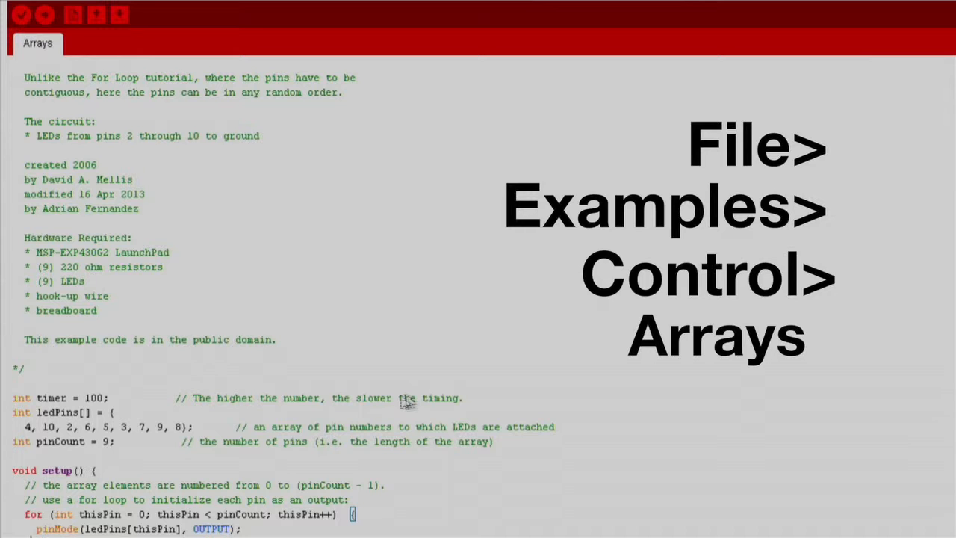
scroll(down, 3)
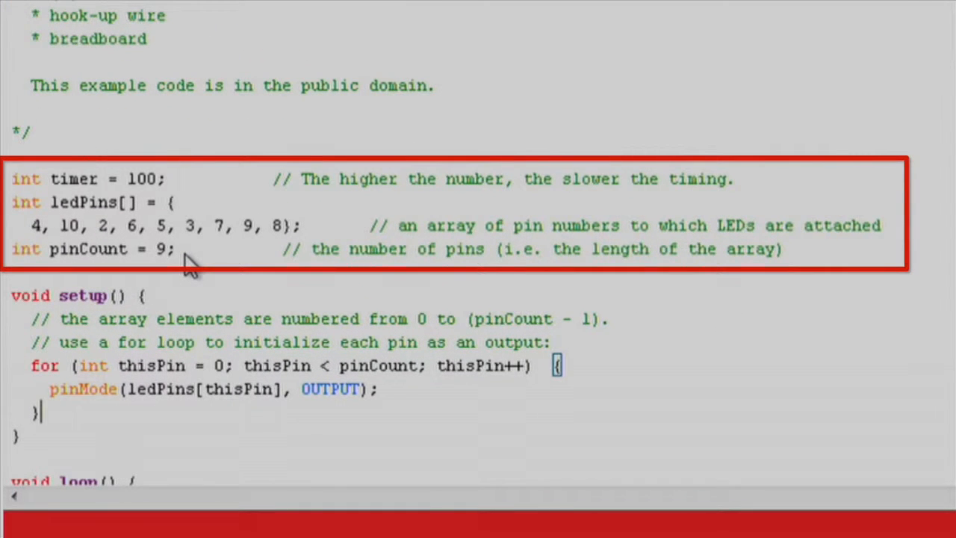
mouse_move(813, 252)
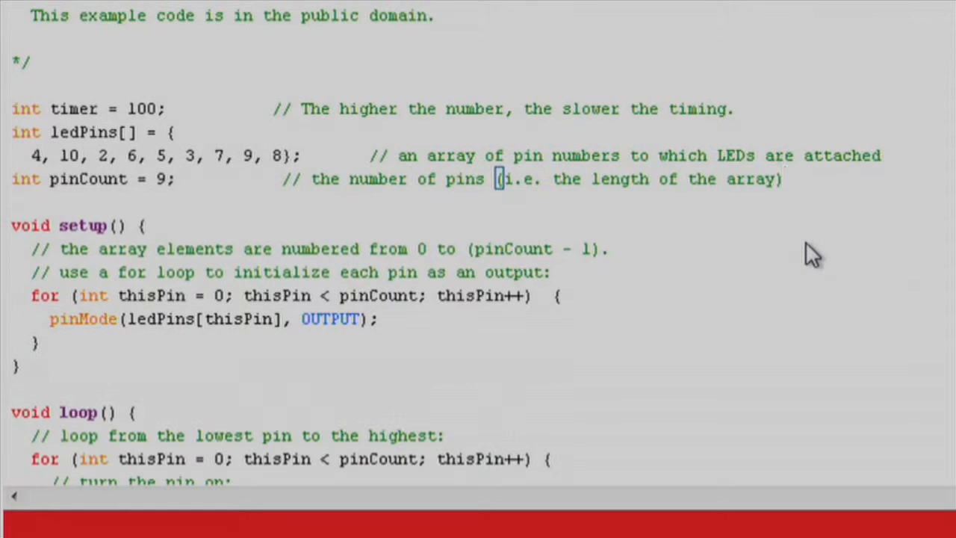
scroll(down, 3)
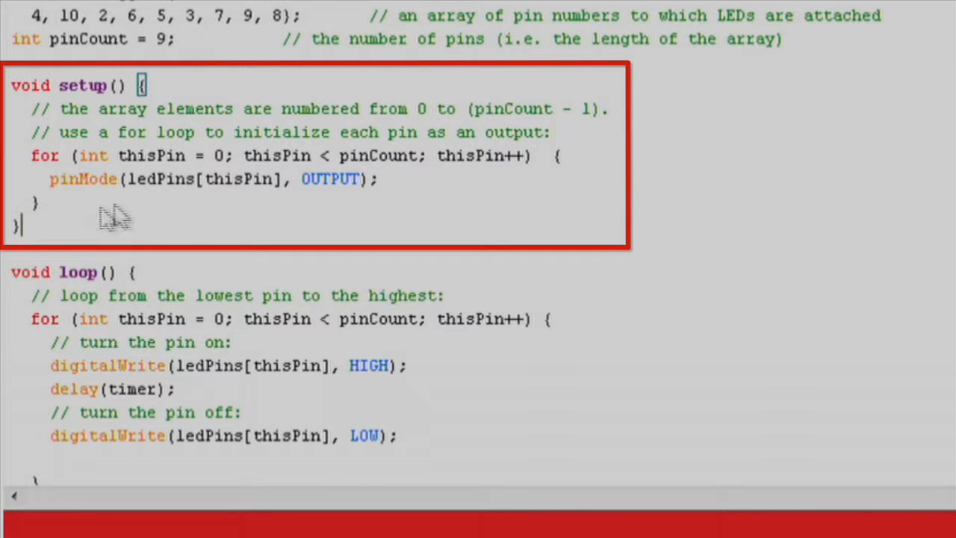
scroll(down, 3)
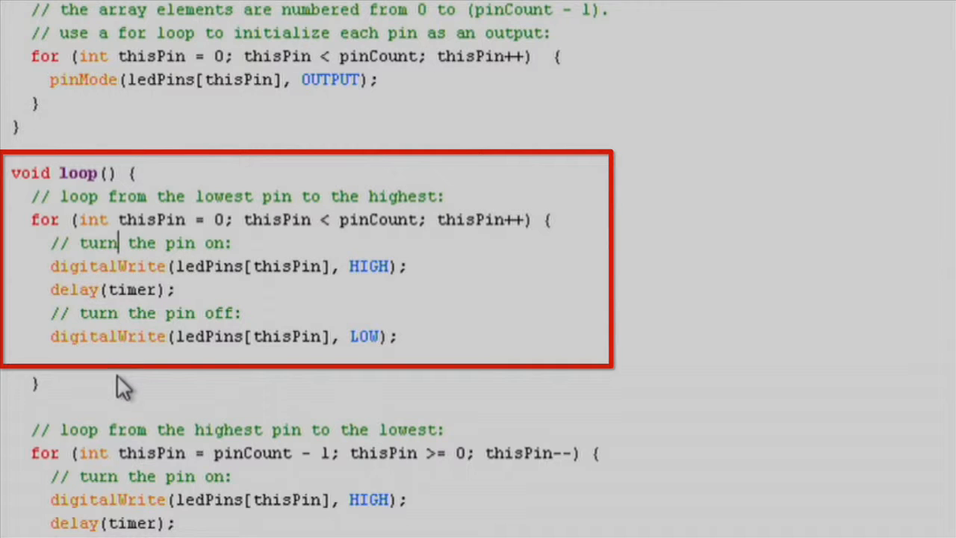
mouse_move(179, 302)
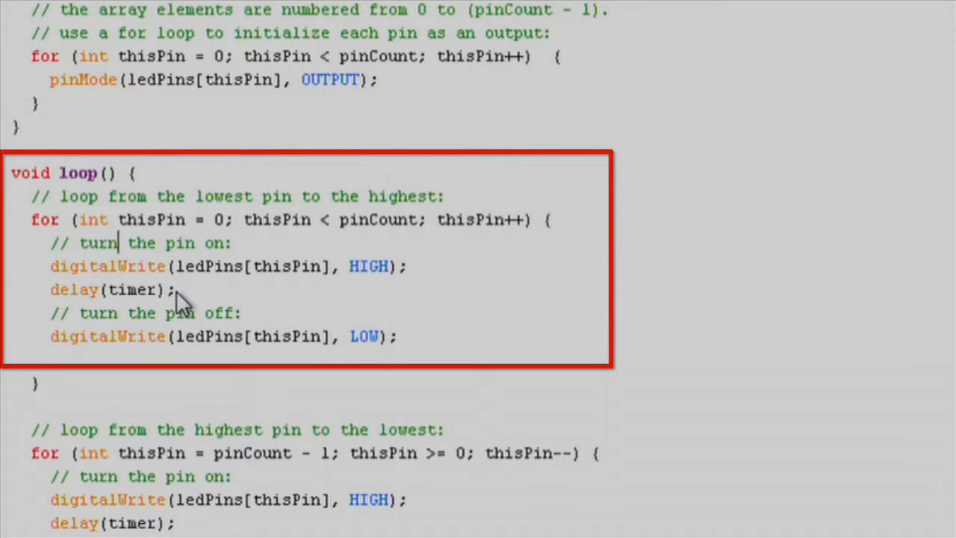
scroll(down, 3)
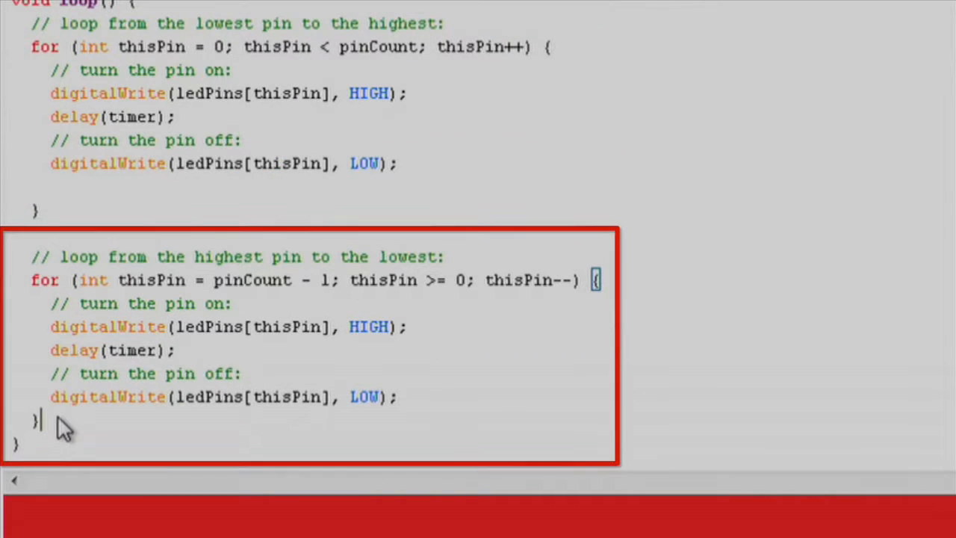